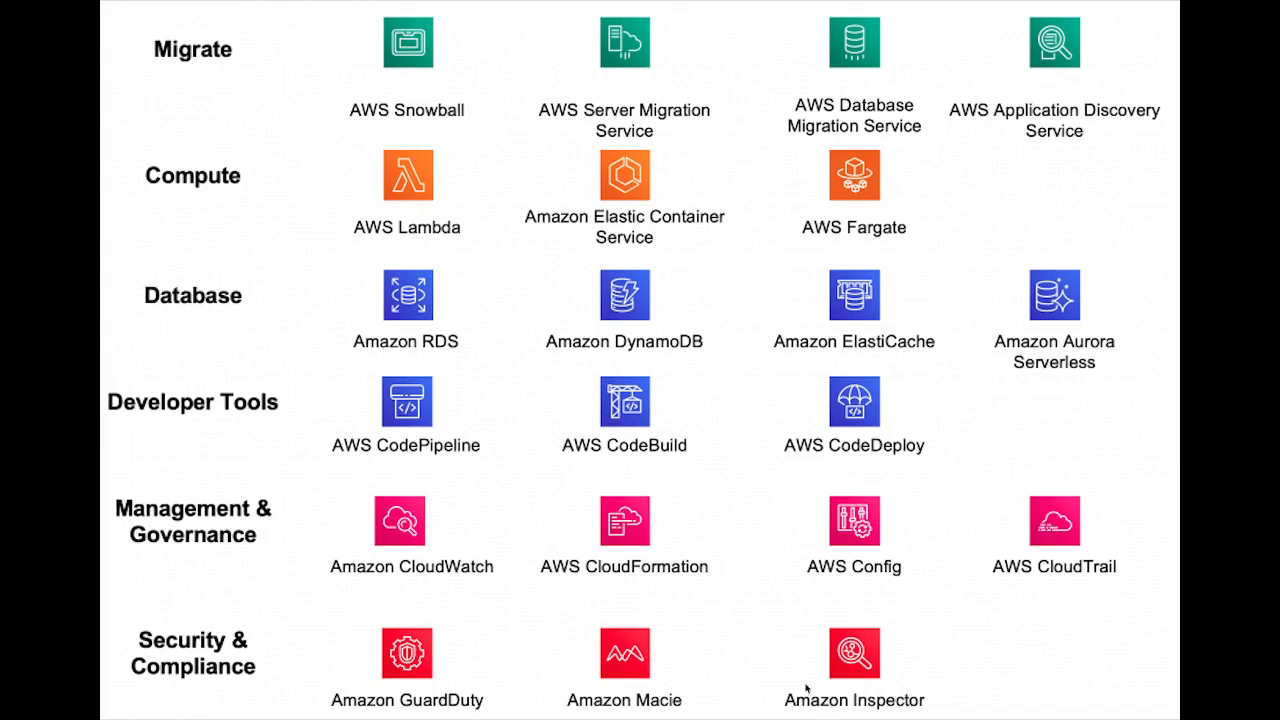
left_click_drag(310, 490, 784, 716)
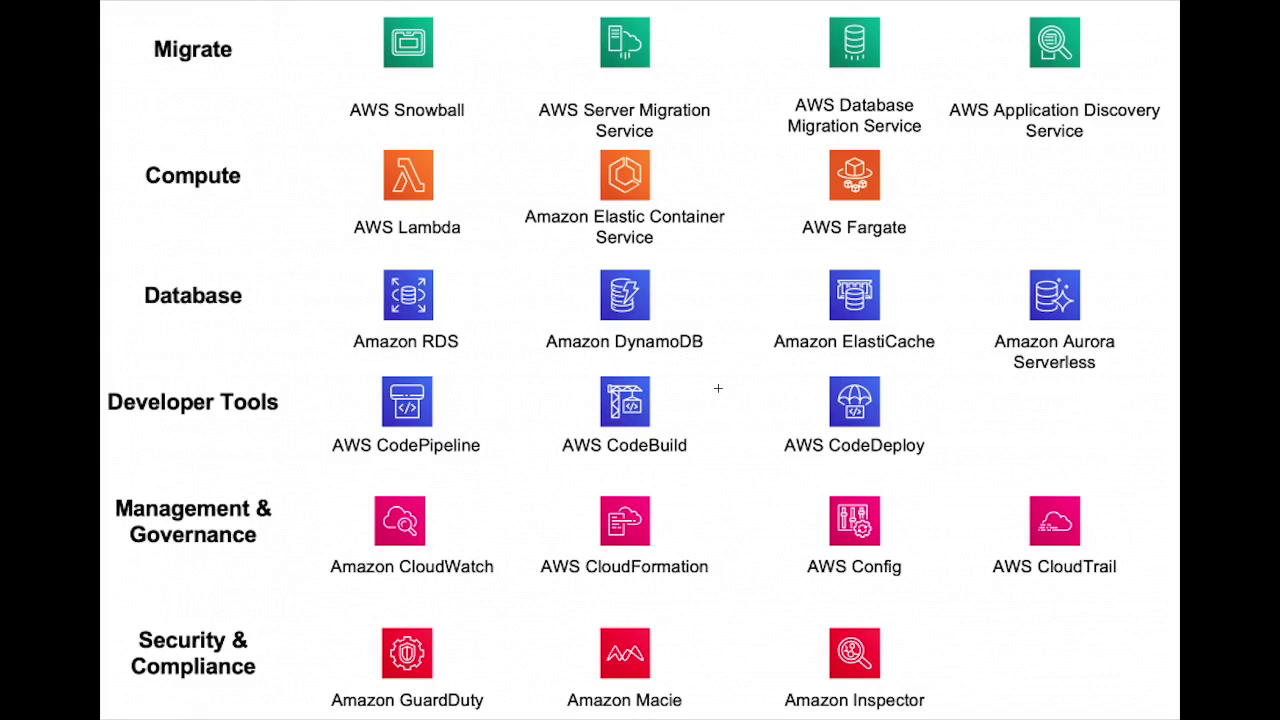
mouse_move(132, 136)
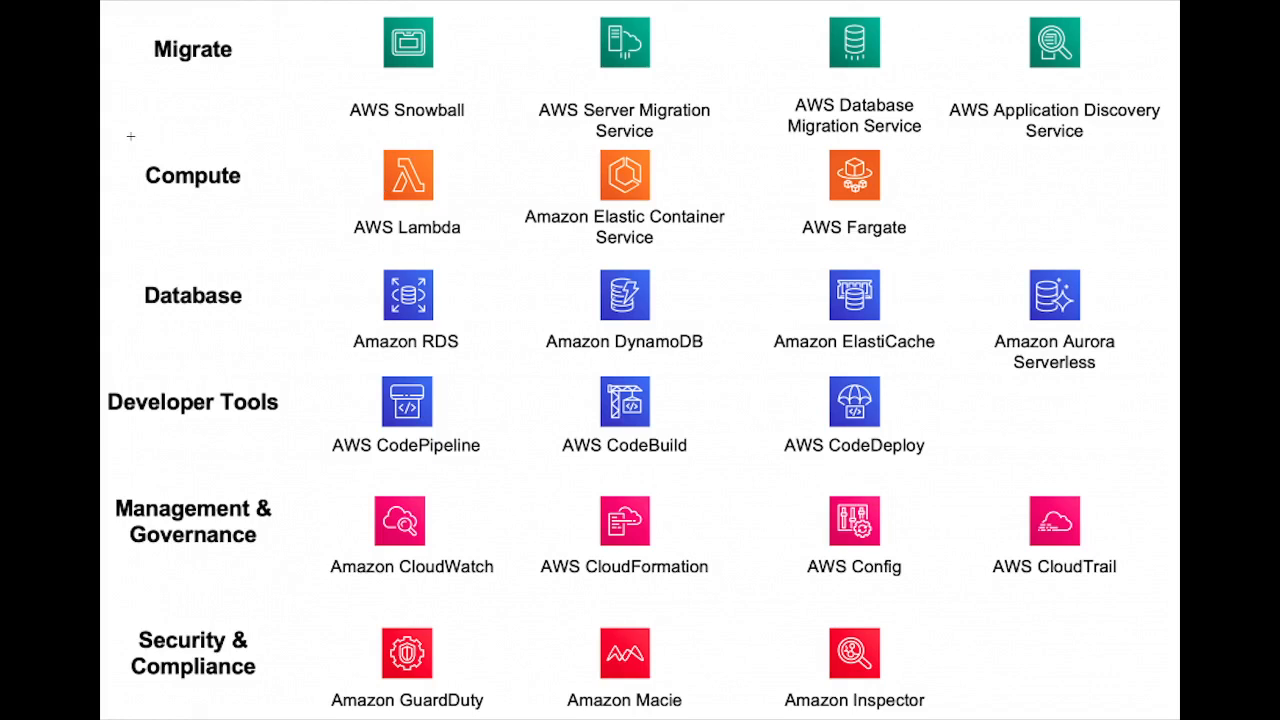
left_click_drag(108, 132, 802, 264)
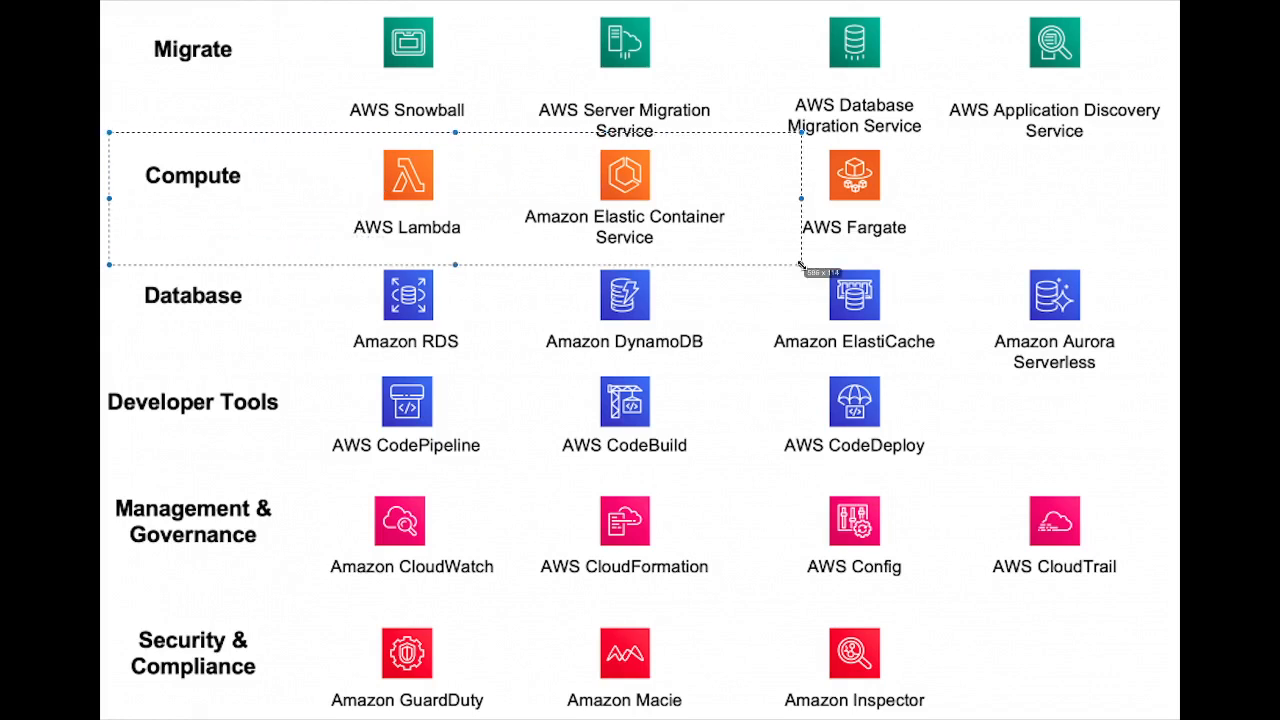
left_click_drag(800, 264, 496, 264)
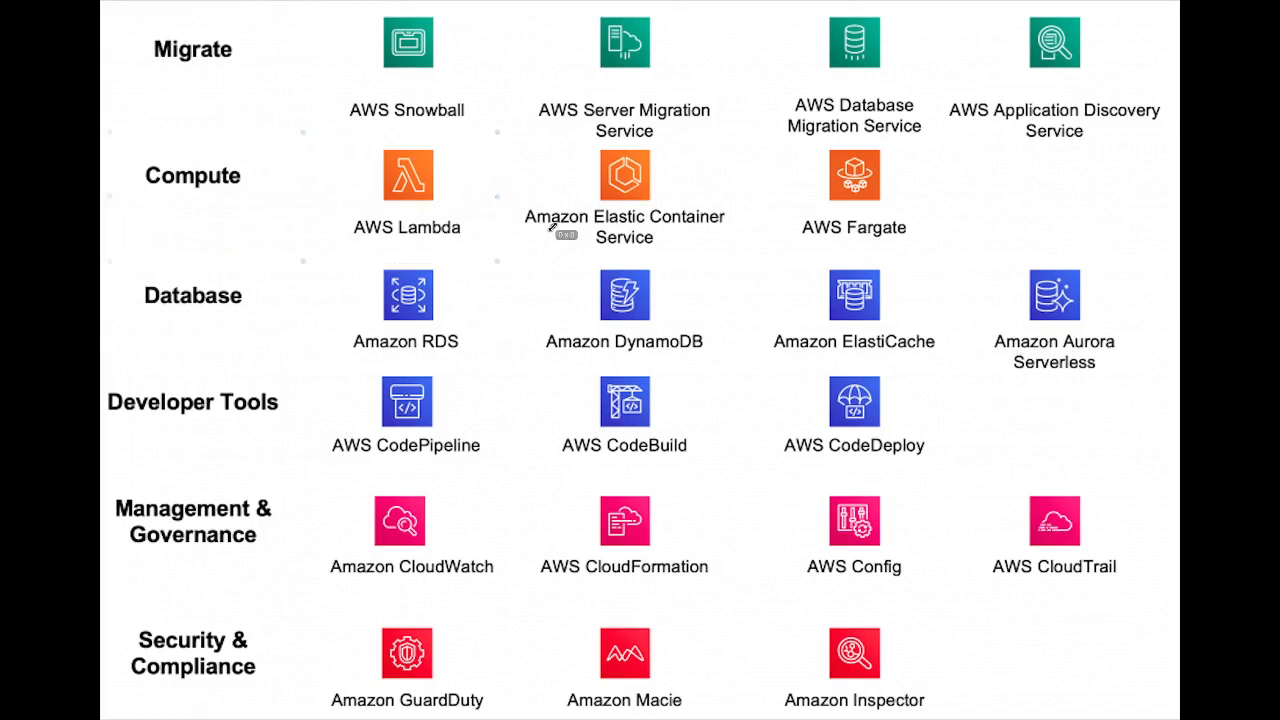
mouse_move(552, 224)
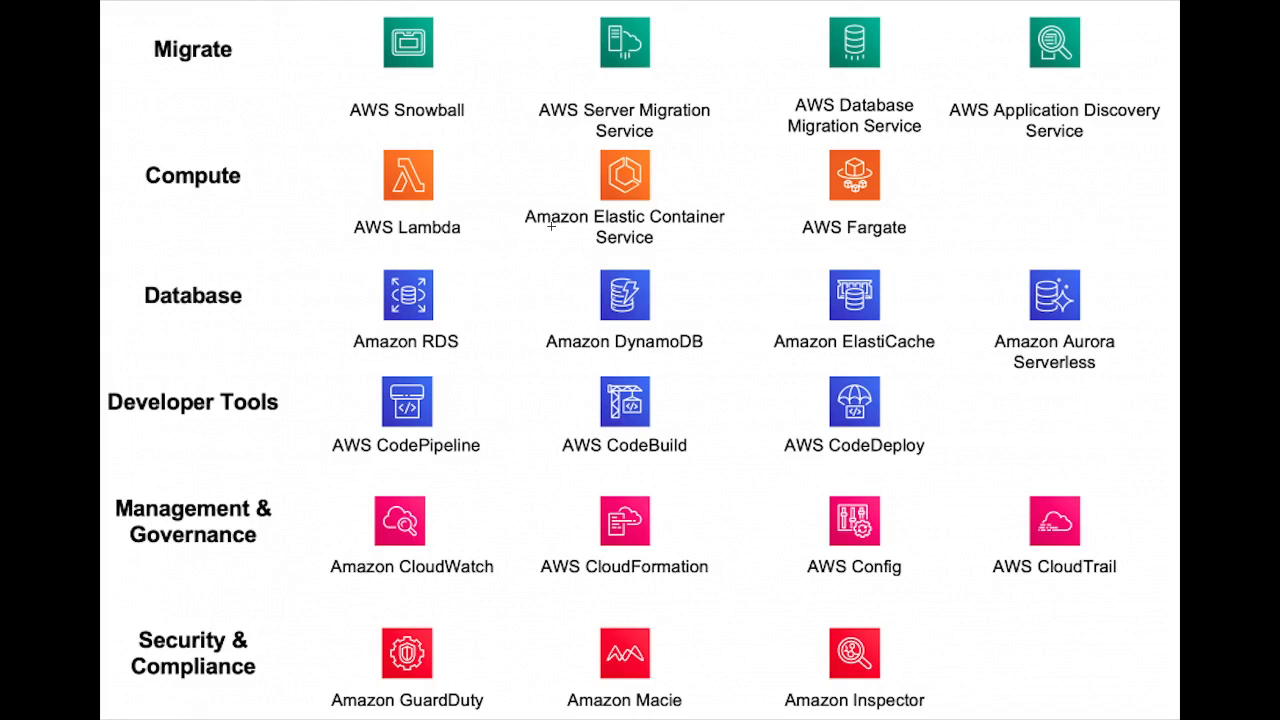
mouse_move(748, 148)
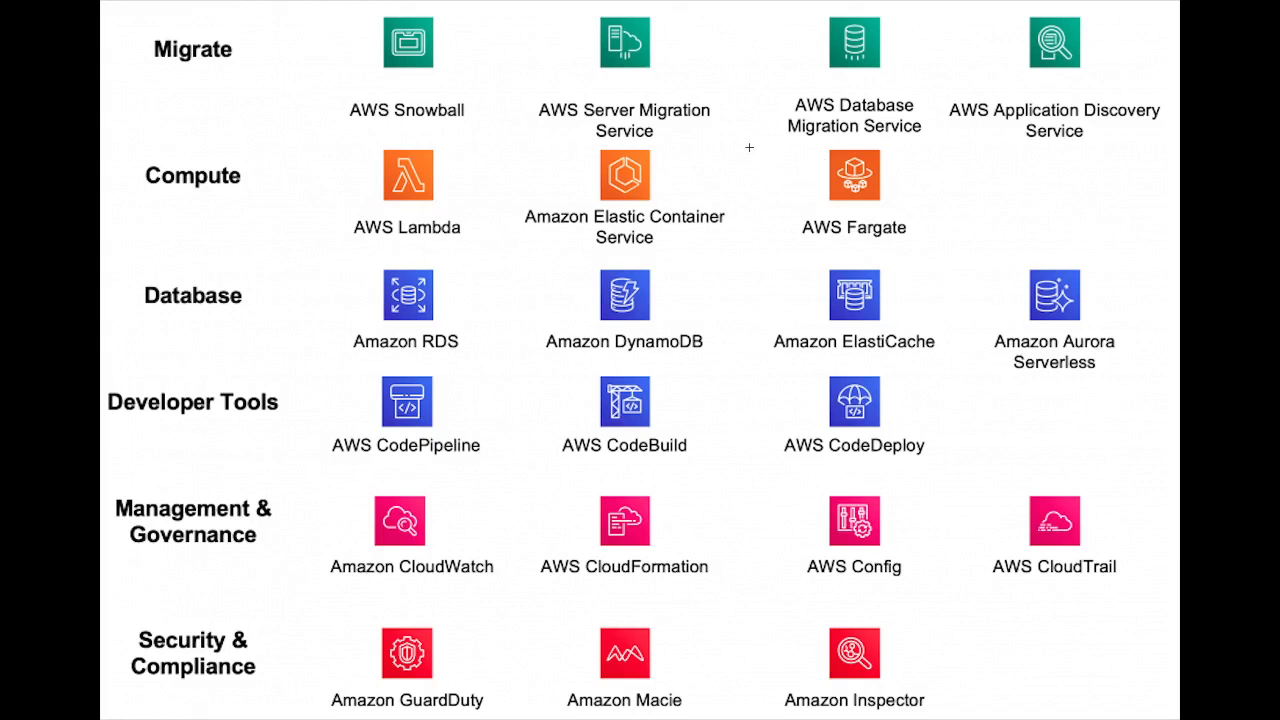
left_click_drag(748, 148, 1168, 248)
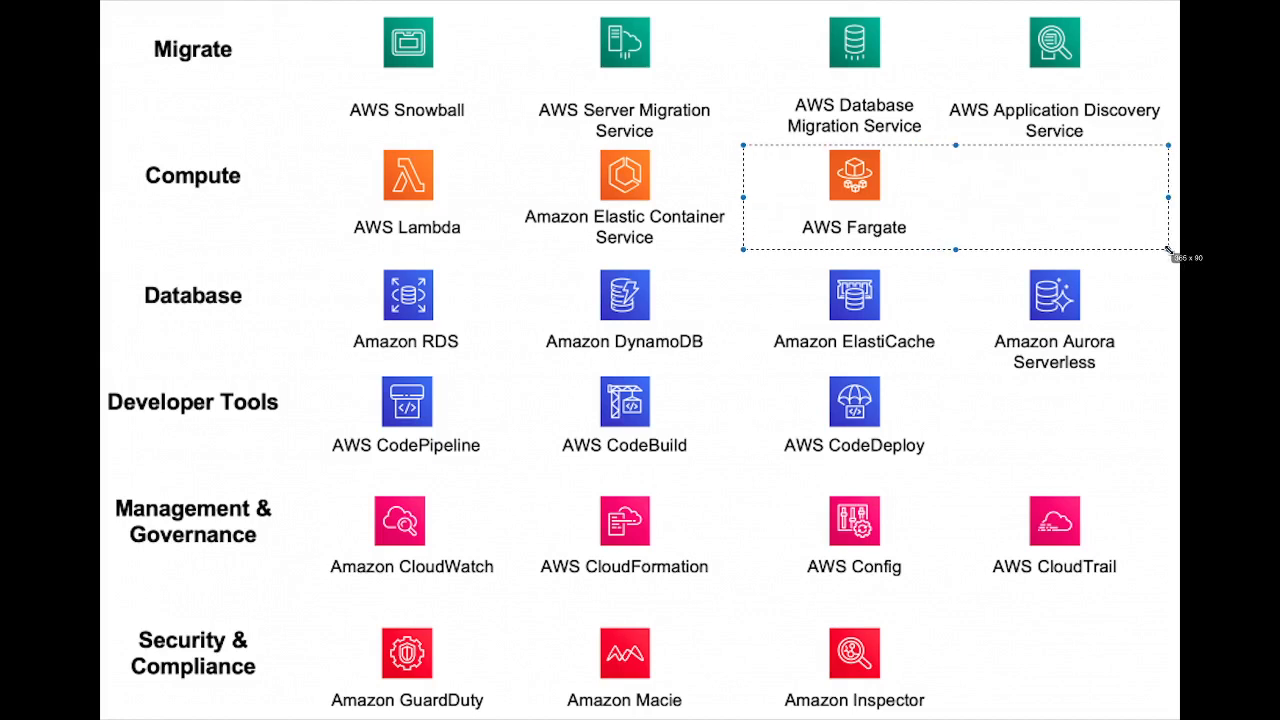
left_click_drag(1168, 252, 1148, 252)
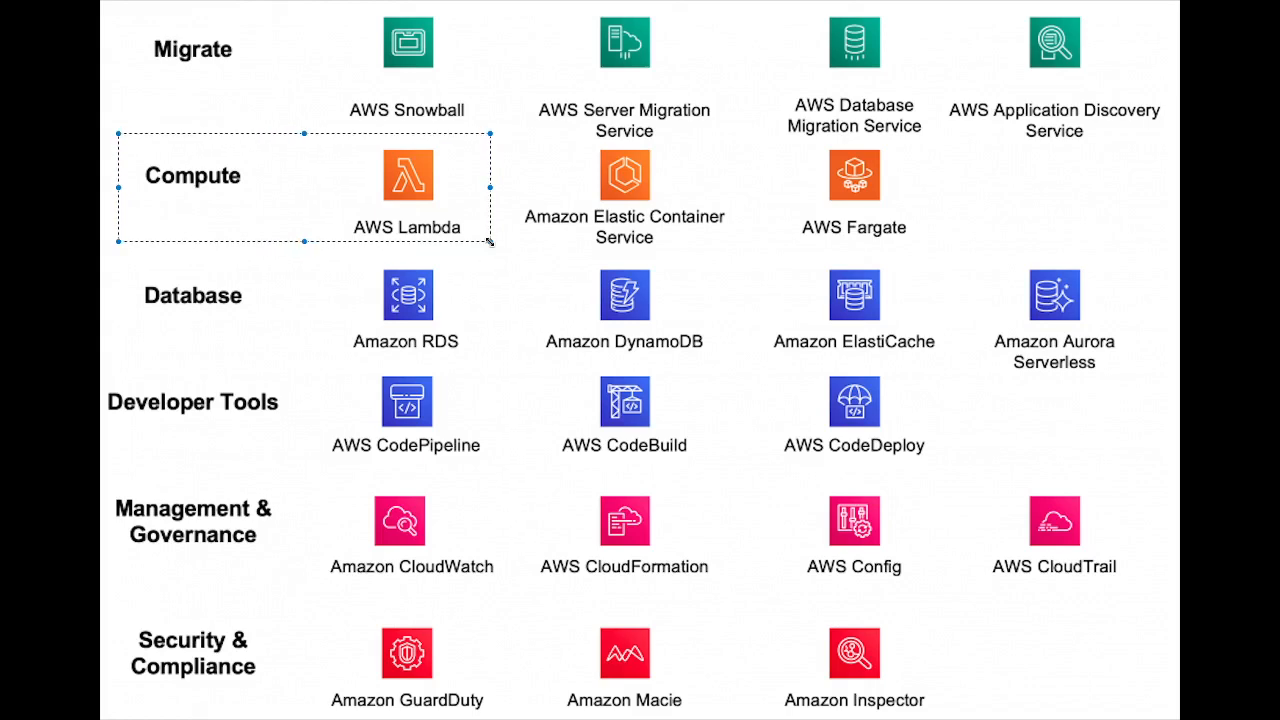
left_click(504, 292)
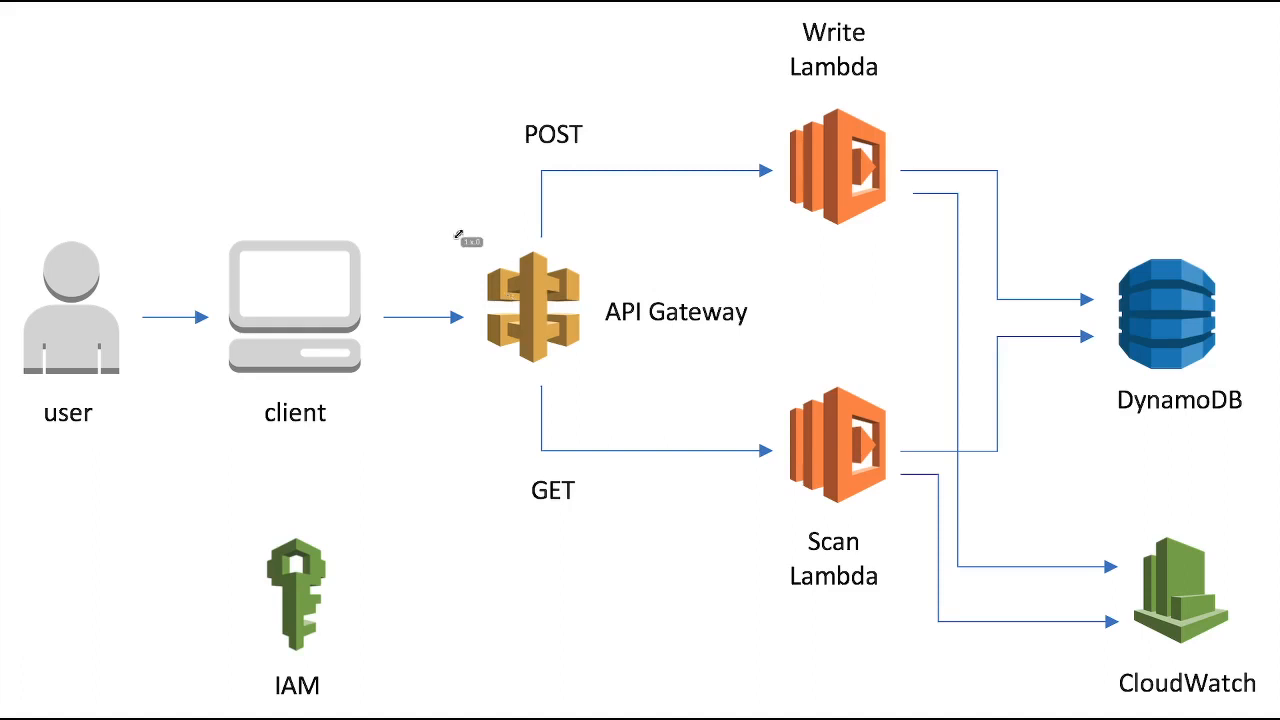
left_click(536, 308)
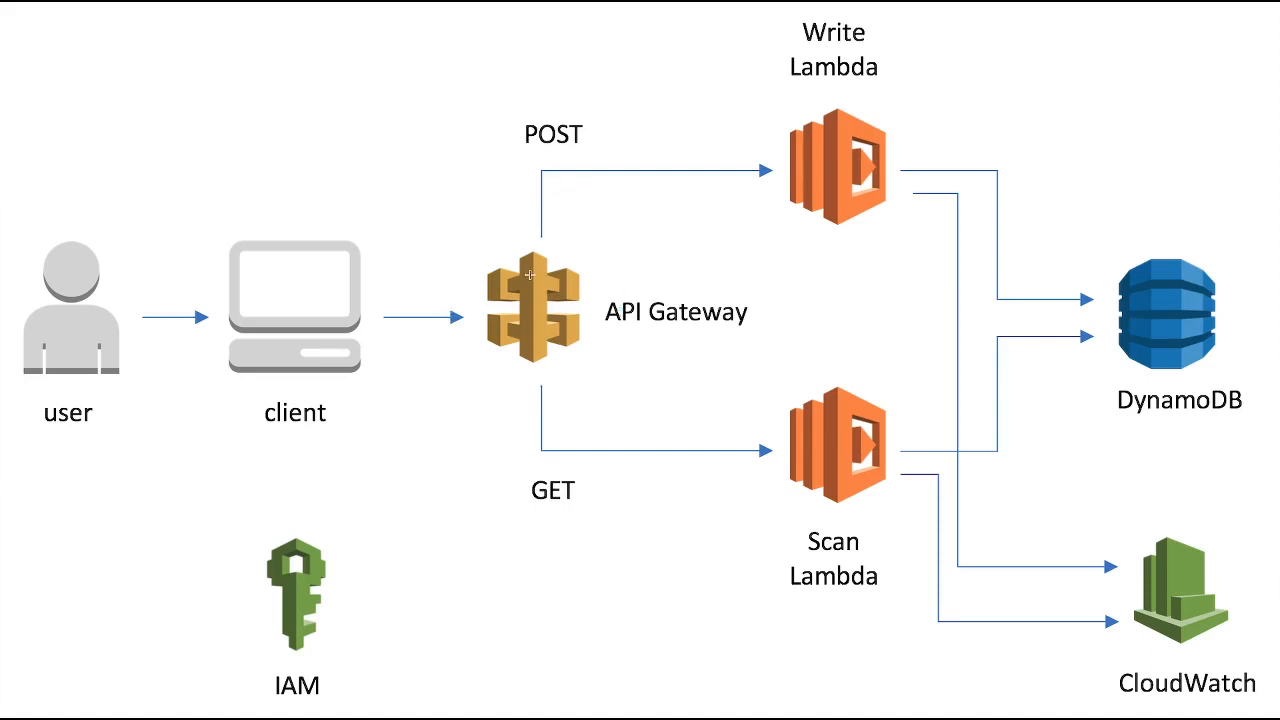
mouse_move(652, 154)
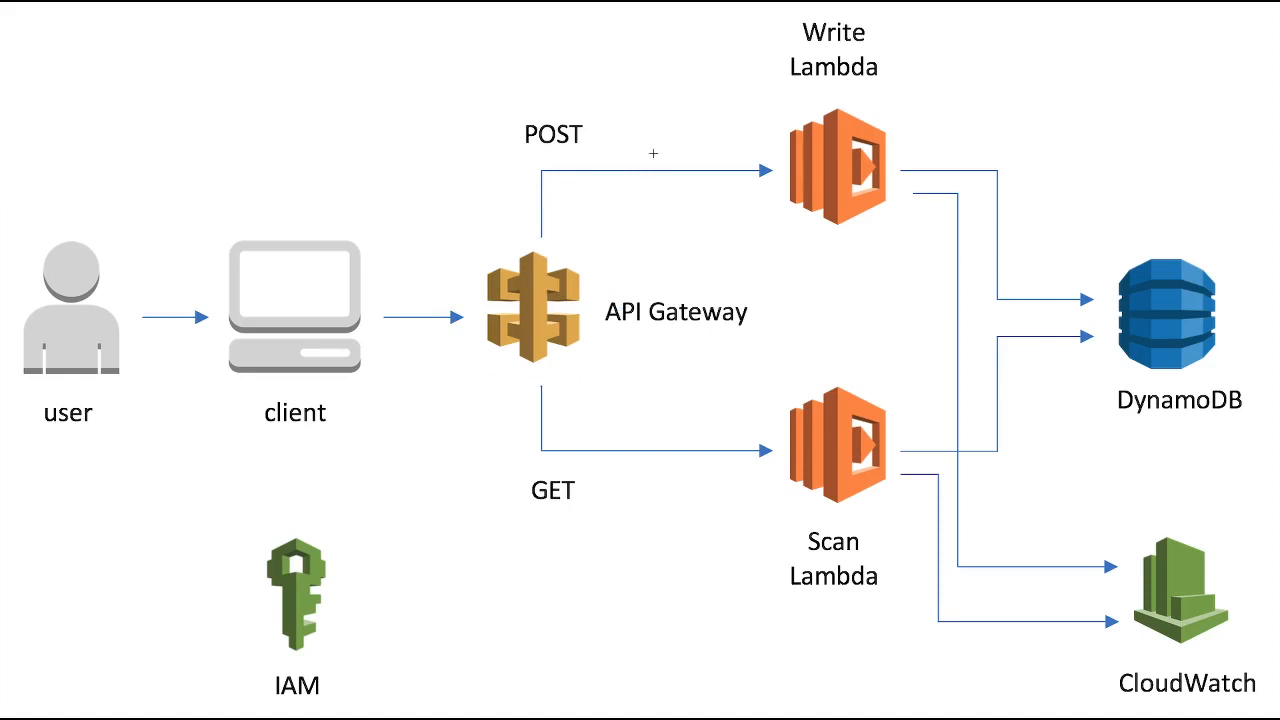
left_click(832, 164)
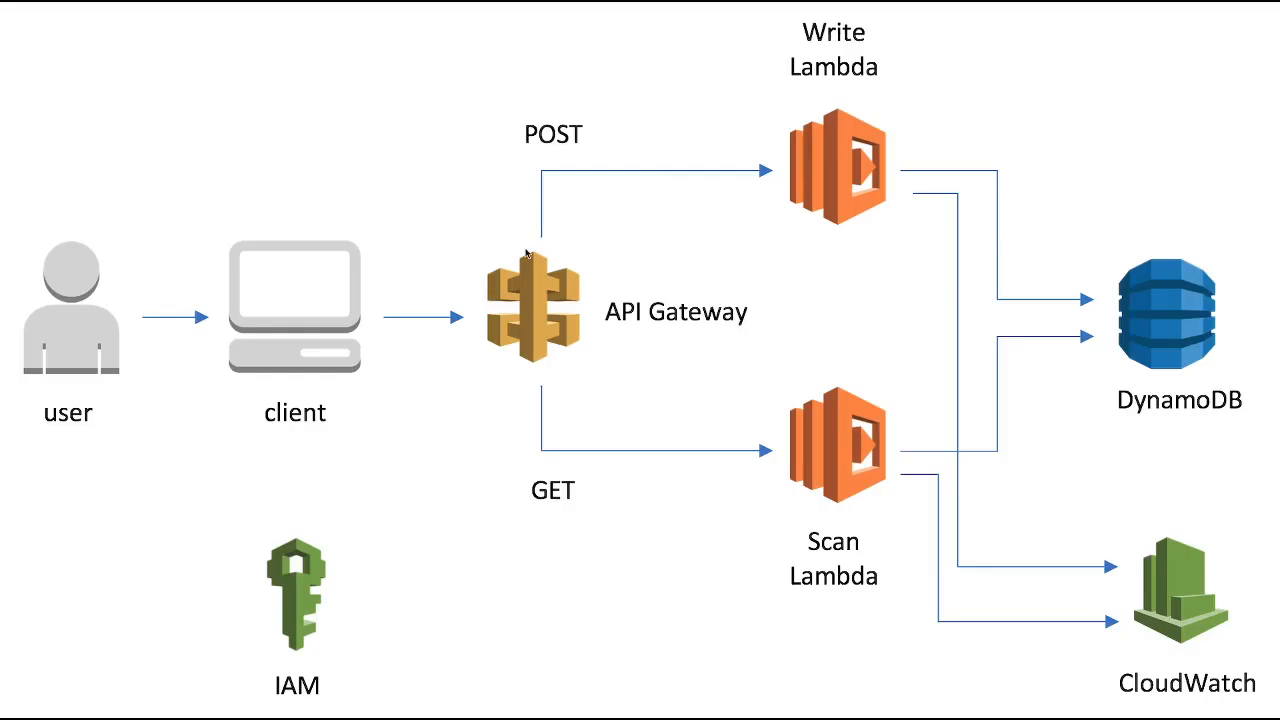
left_click(532, 304)
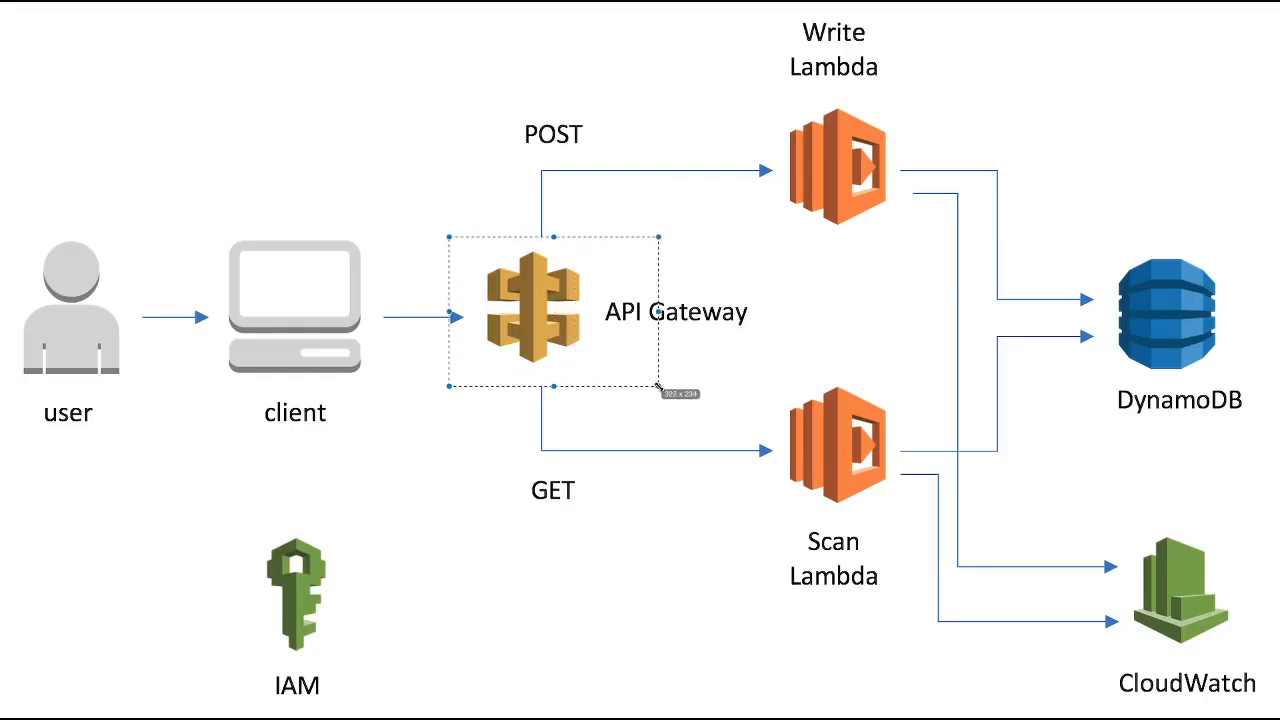
left_click_drag(662, 392, 630, 398)
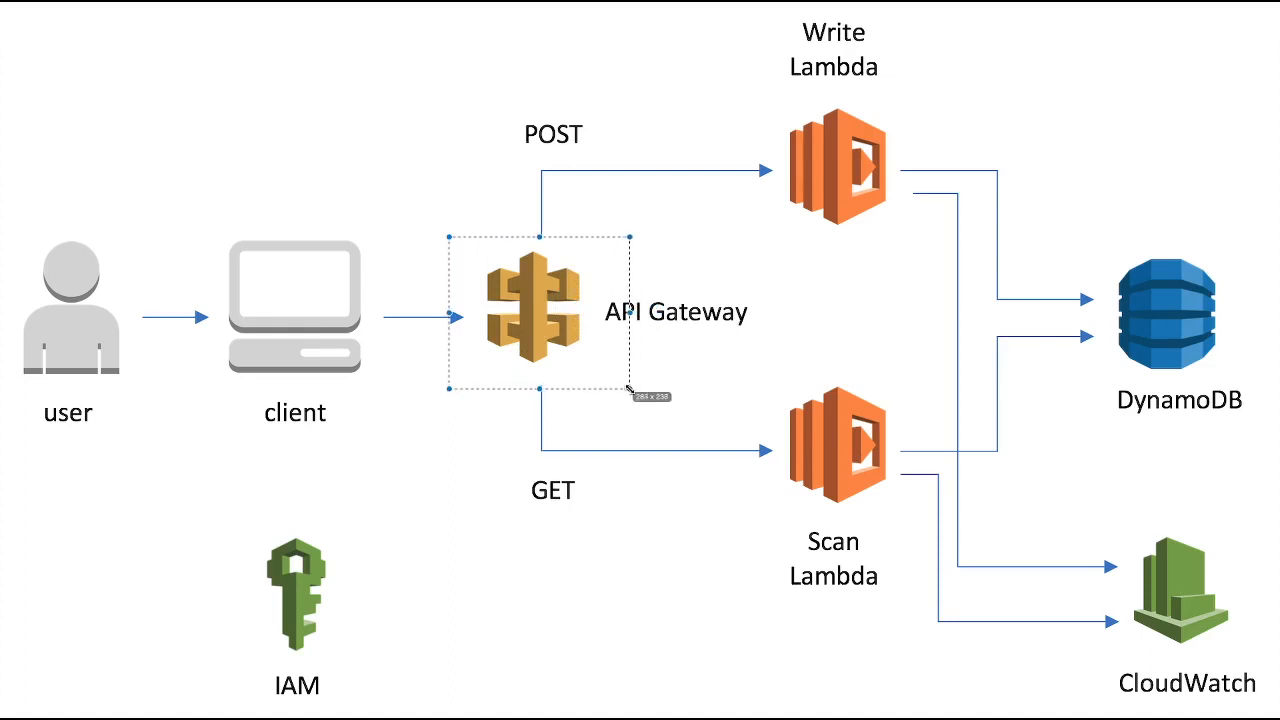